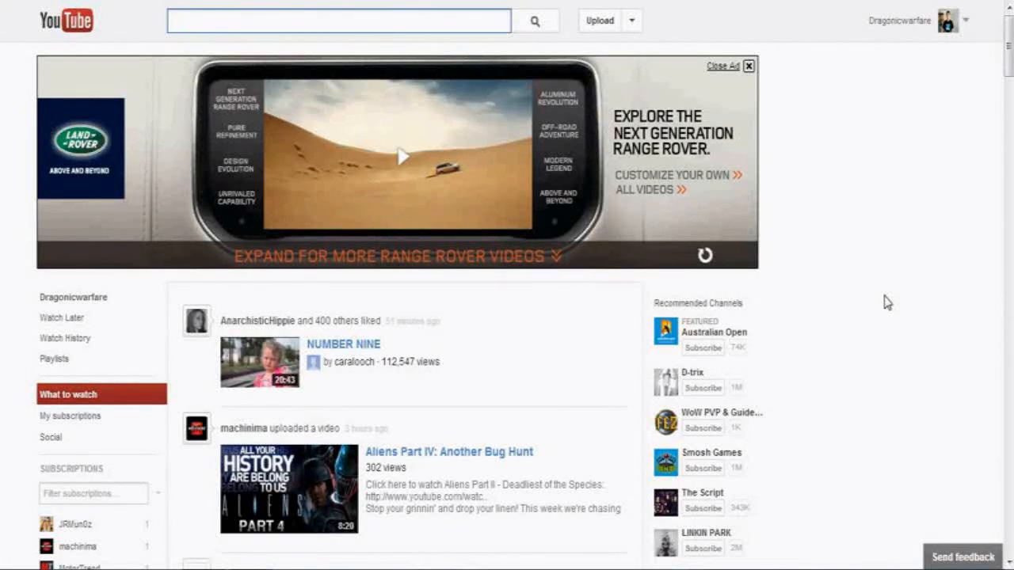
Step: Go to Account Settings > Overview from the account menu, then head toward Monetization
left_click(339, 21)
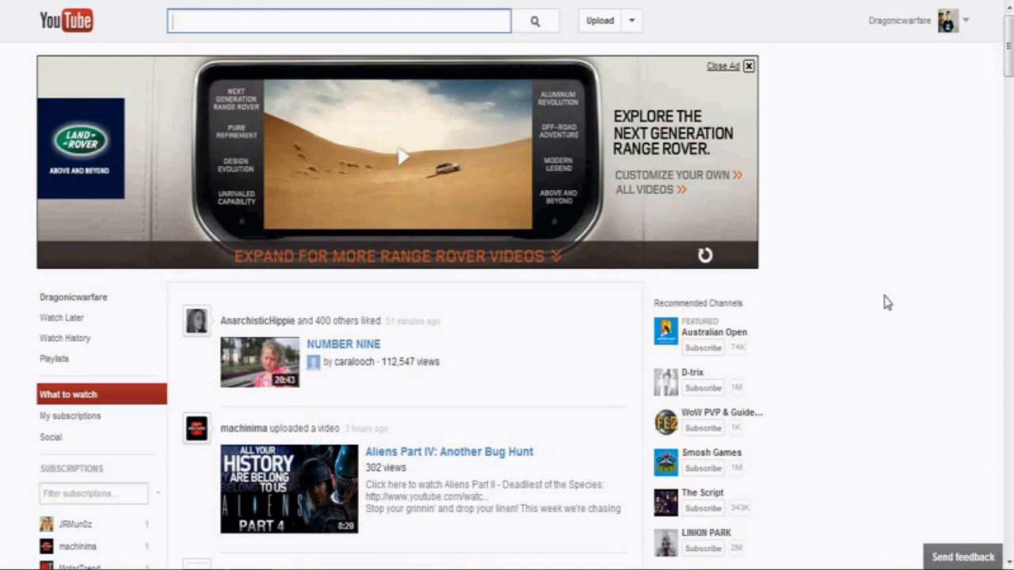
mouse_move(811, 275)
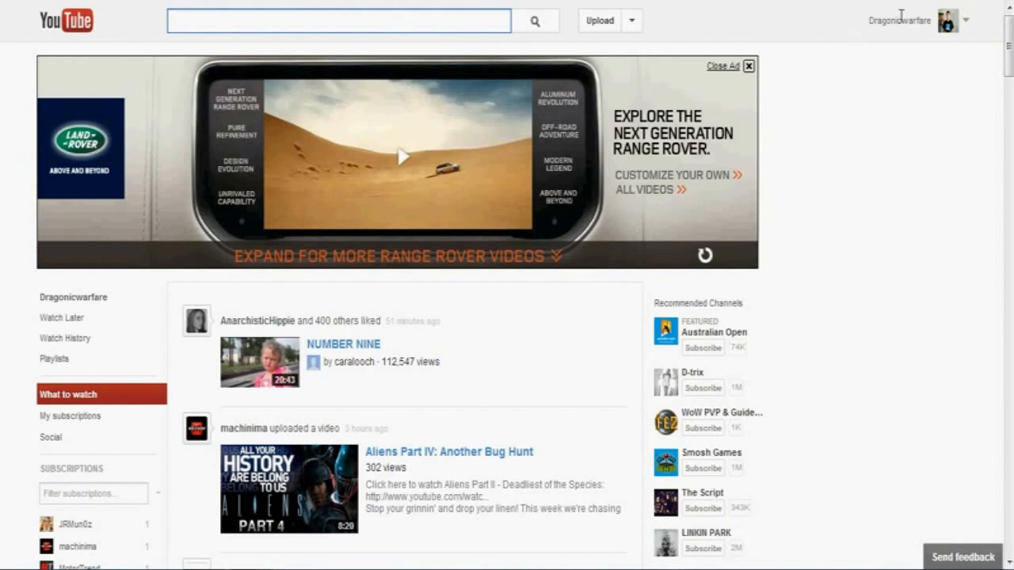
mouse_move(904, 22)
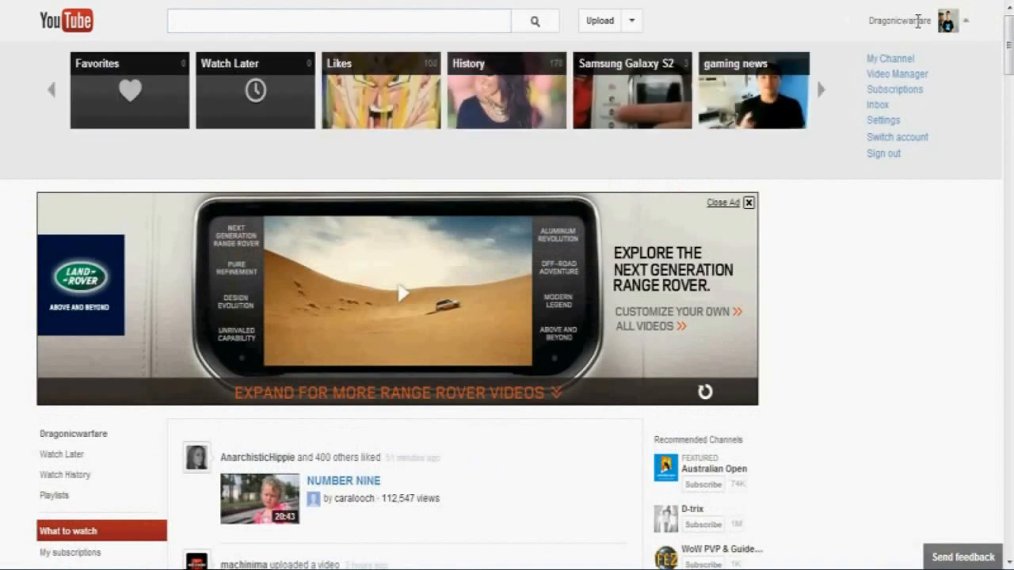
mouse_move(883, 120)
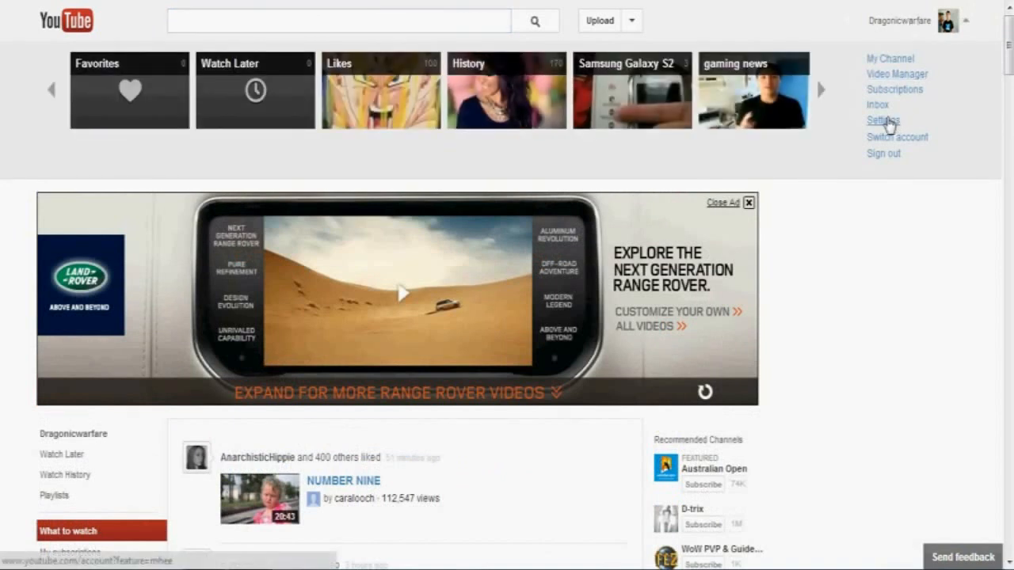
left_click(882, 121)
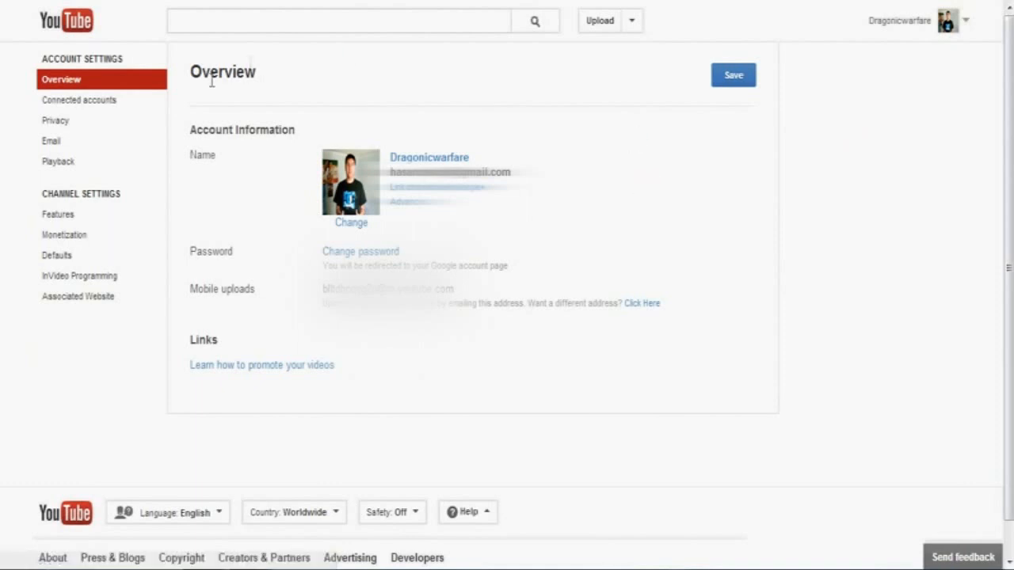
left_click(64, 234)
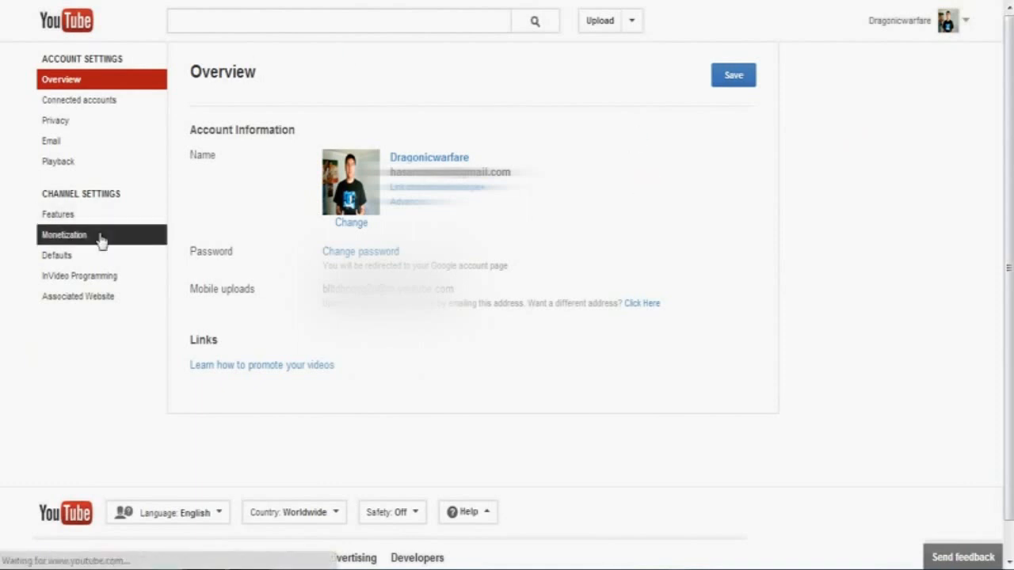
Step: Show the Monetization page confirming the account enabled and AdSense association approved
left_click(63, 235)
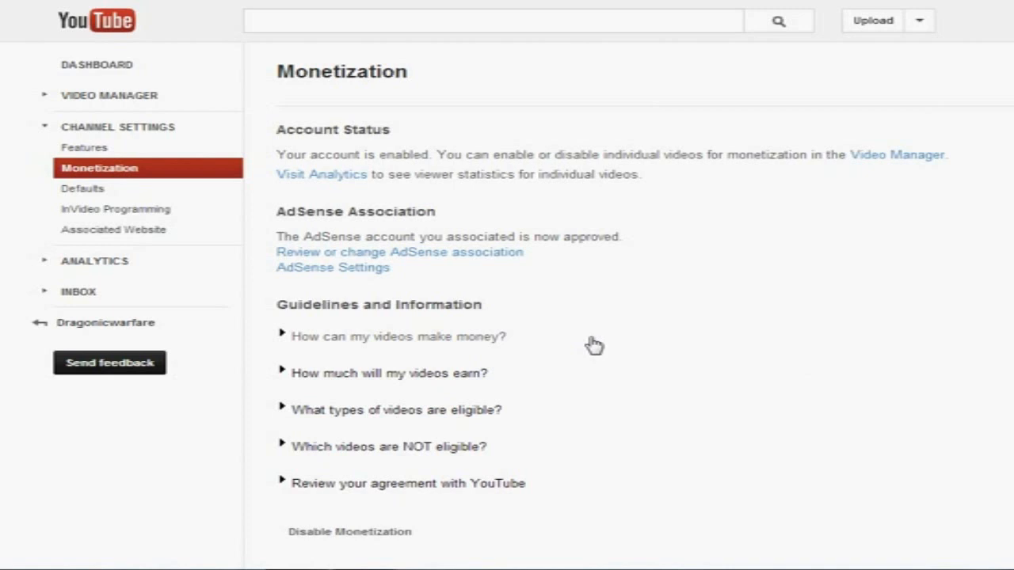
mouse_move(558, 208)
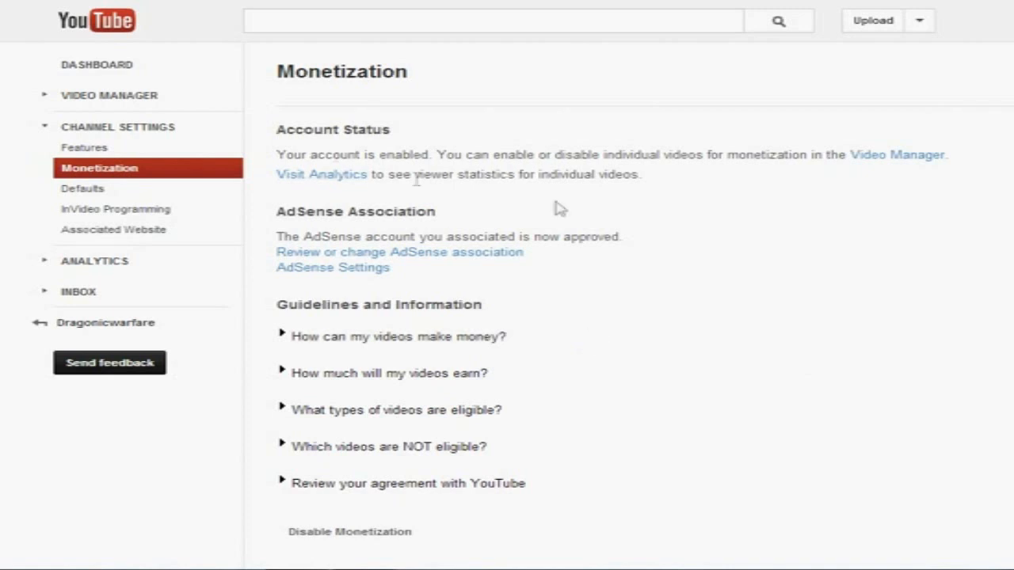
mouse_move(474, 190)
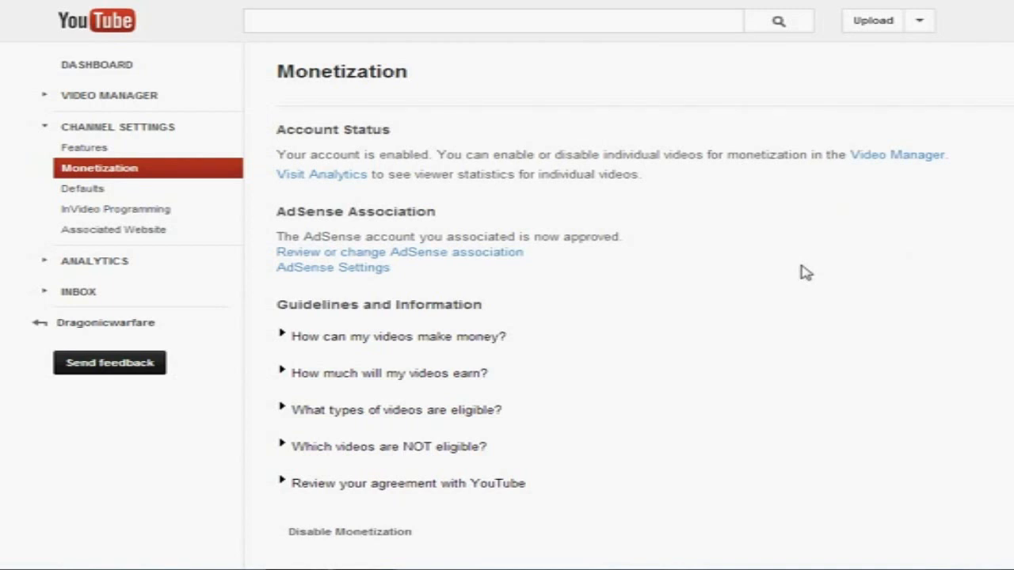
mouse_move(345, 254)
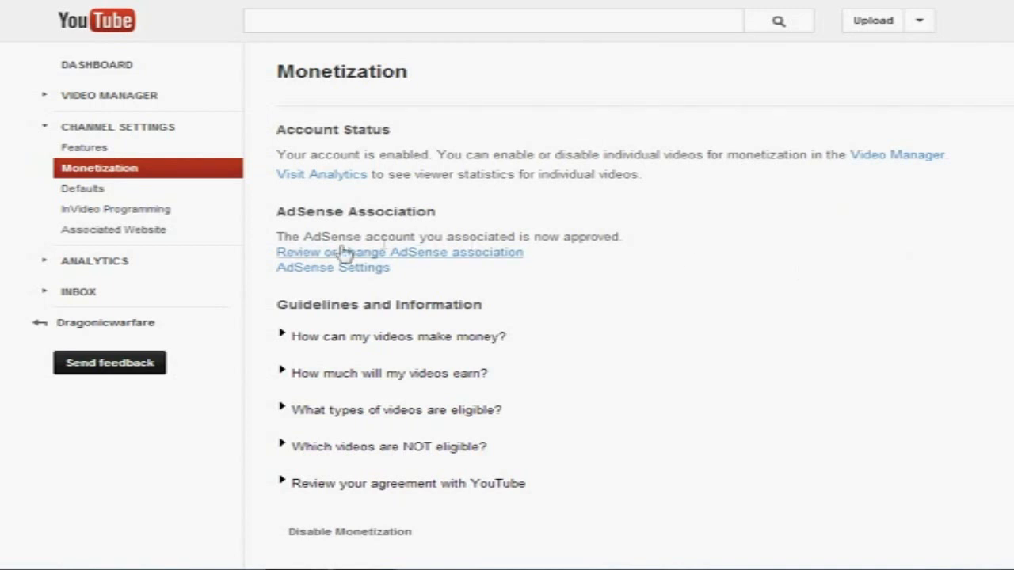
mouse_move(616, 261)
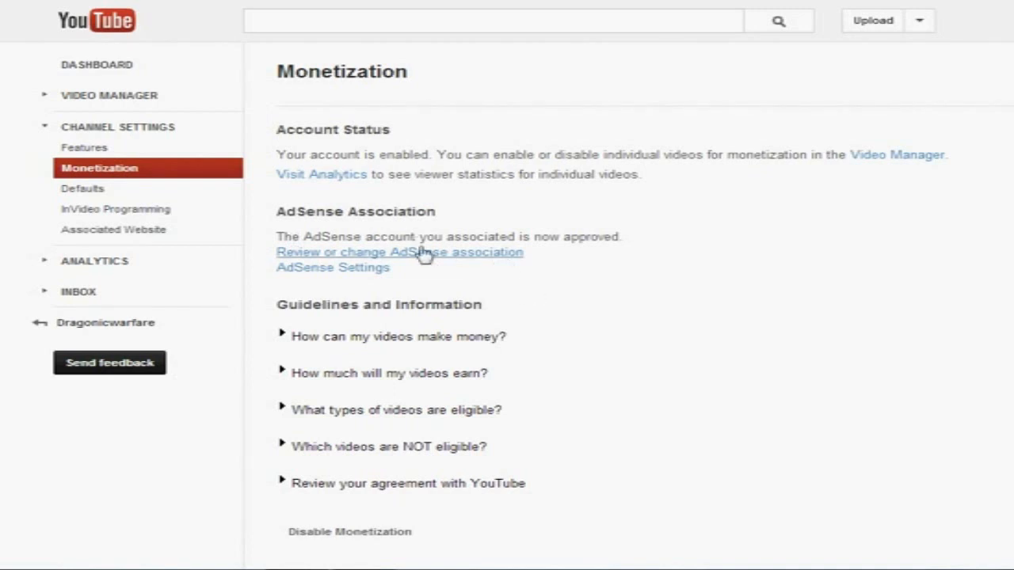
mouse_move(384, 117)
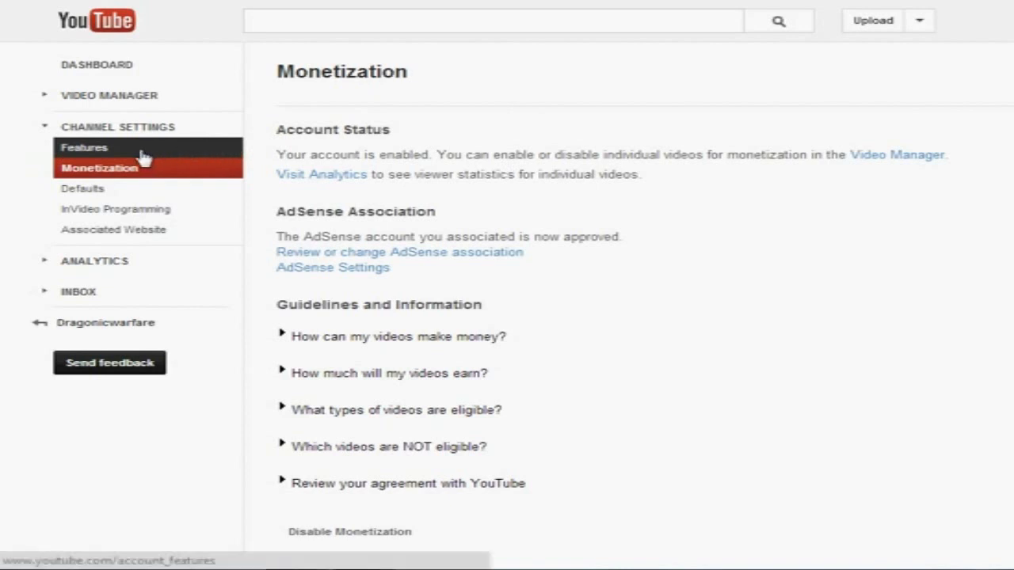
Step: Show the Features page with Partner/Verified status, good standing and monetization active
left_click(84, 147)
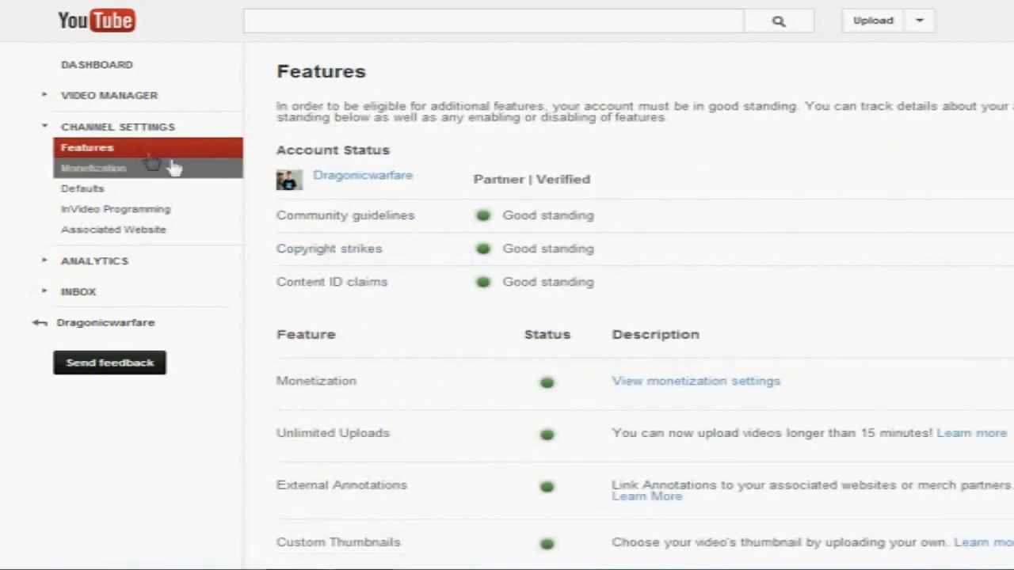
mouse_move(472, 183)
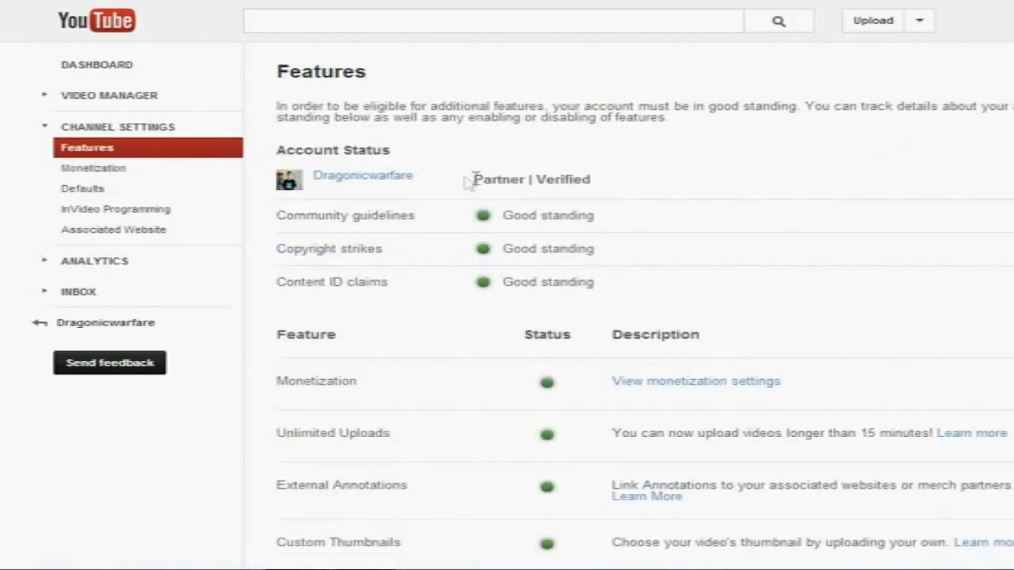
mouse_move(573, 184)
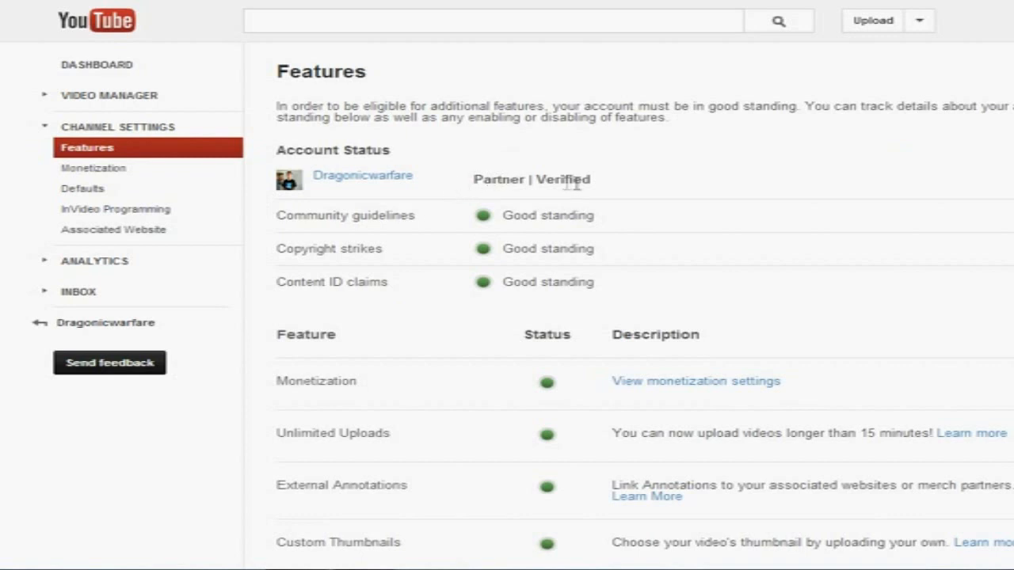
double_click(563, 181)
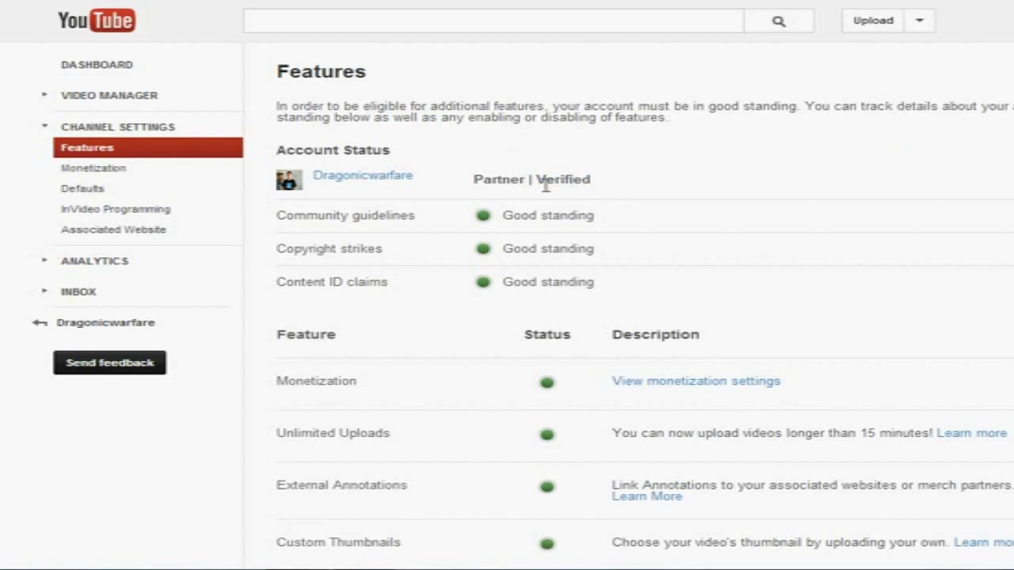
mouse_move(596, 190)
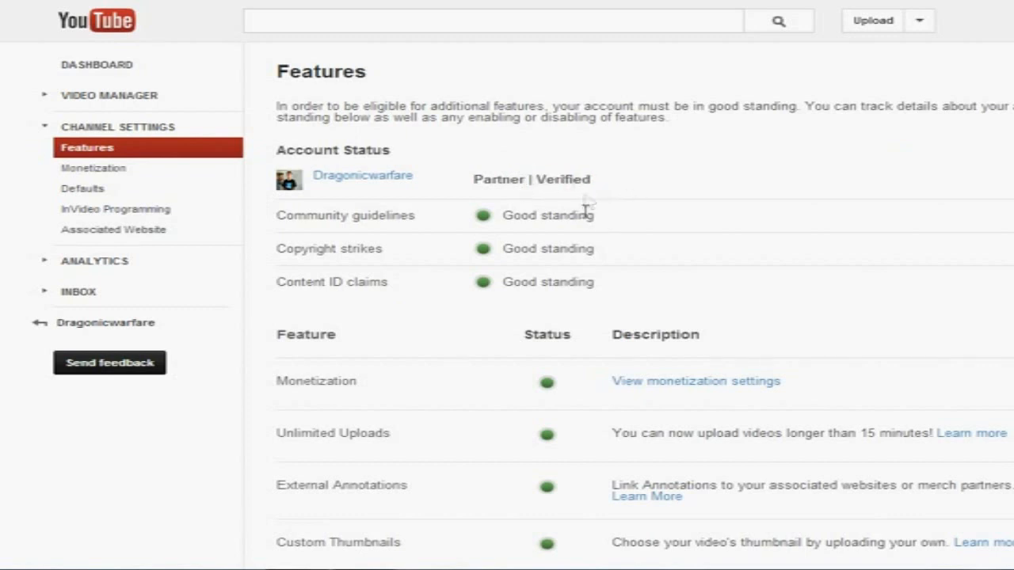
double_click(562, 180)
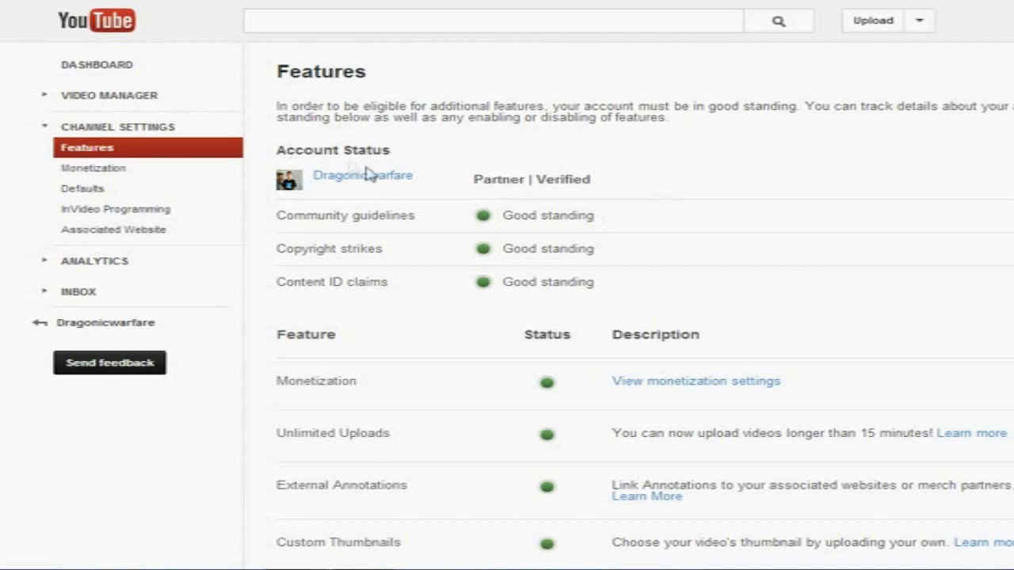
mouse_move(628, 187)
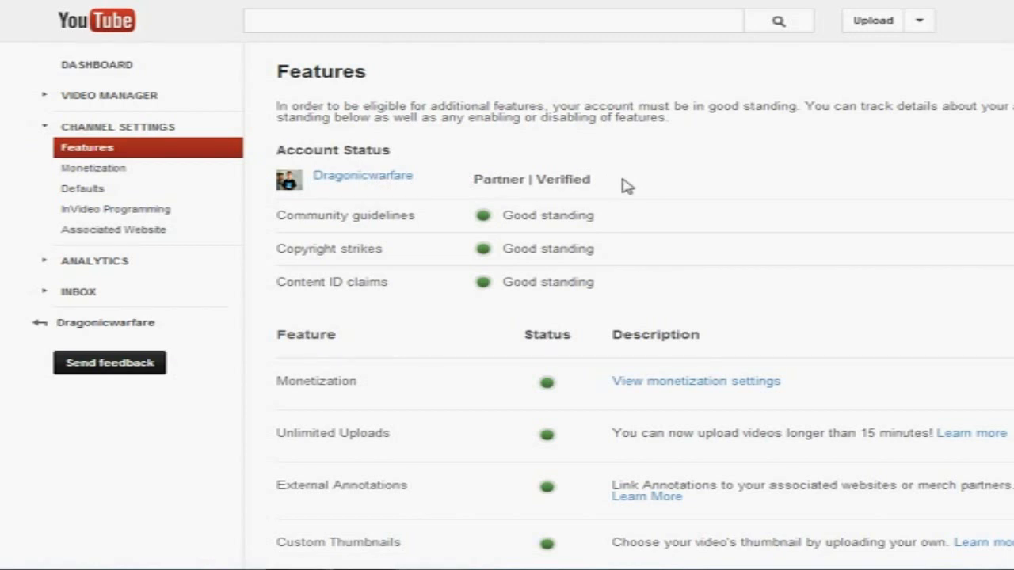
mouse_move(437, 214)
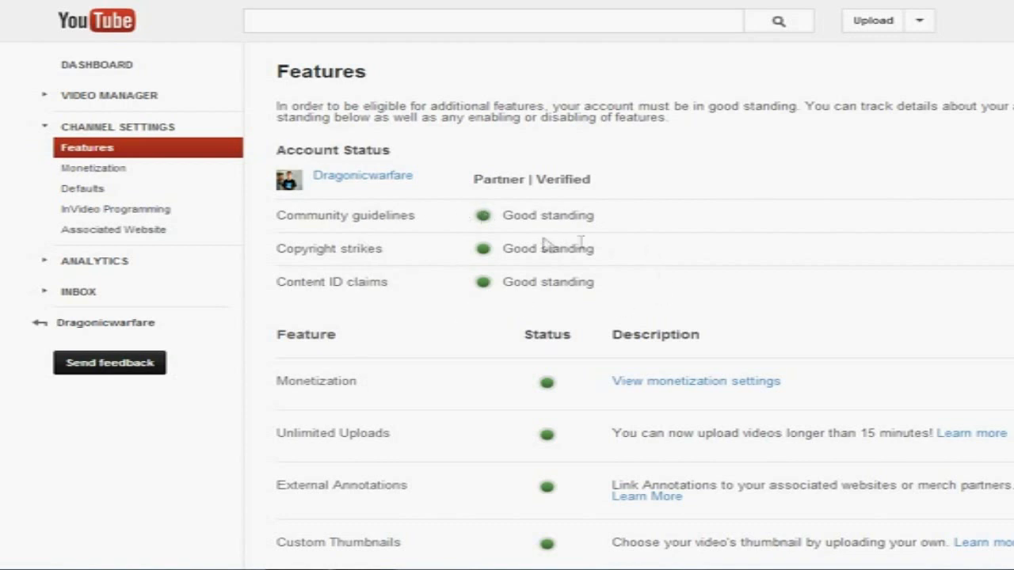
scroll("down", 3)
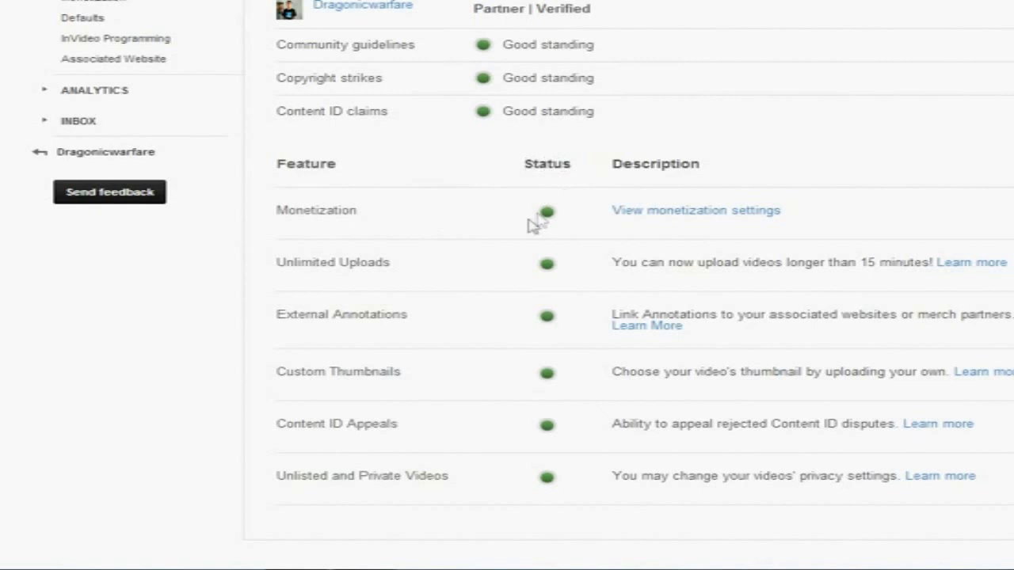
mouse_move(533, 408)
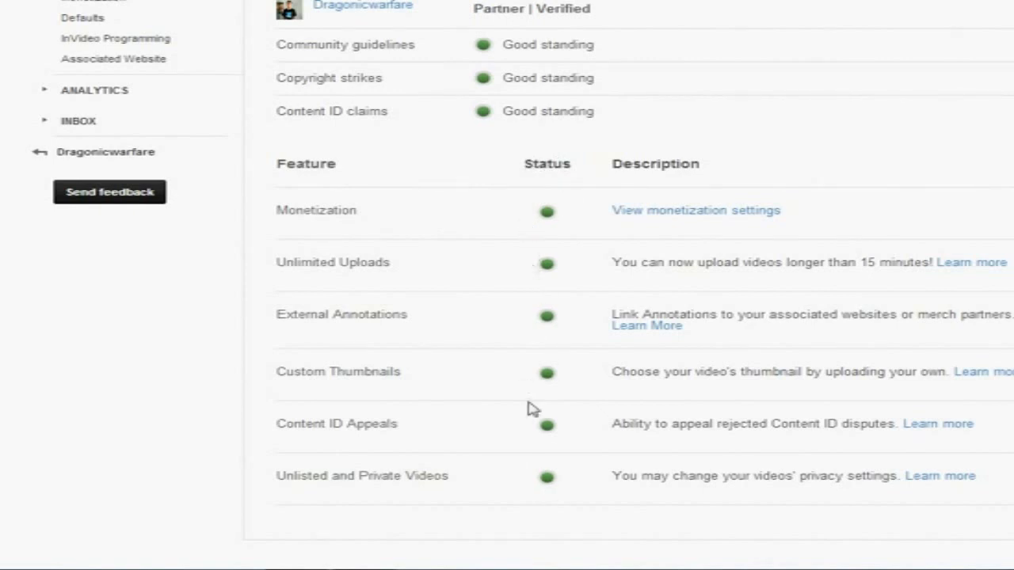
mouse_move(462, 205)
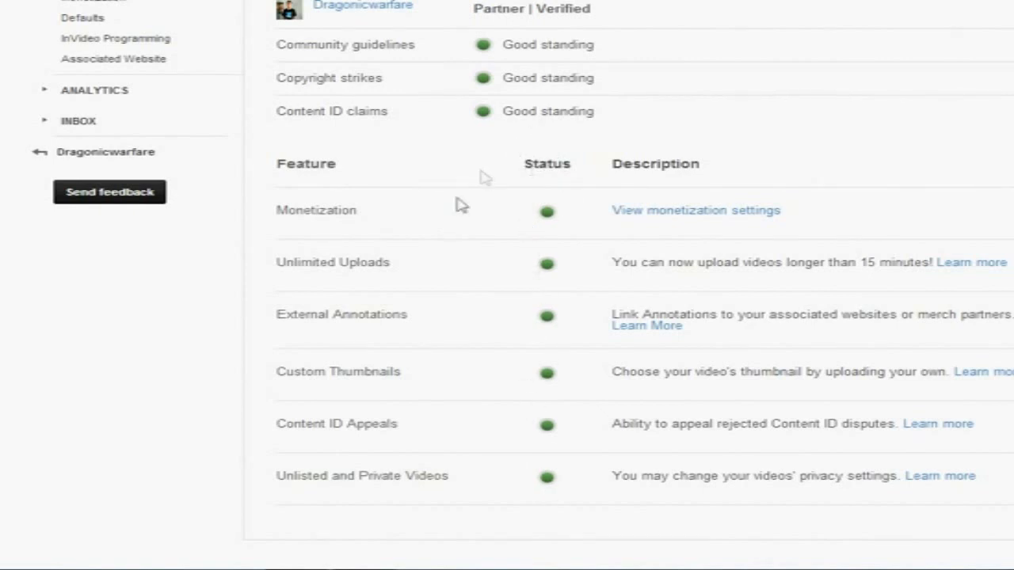
double_click(317, 209)
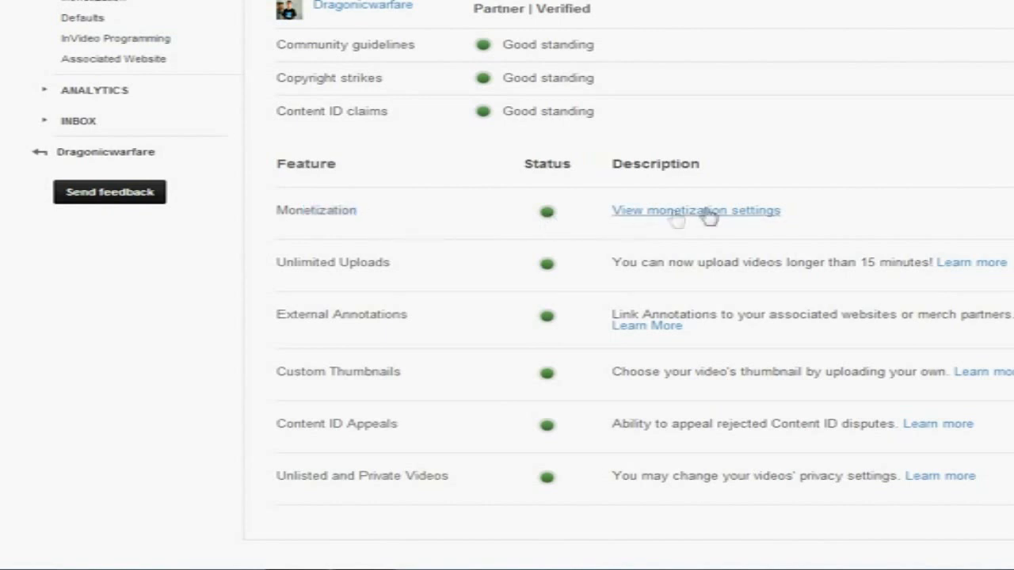
mouse_move(537, 225)
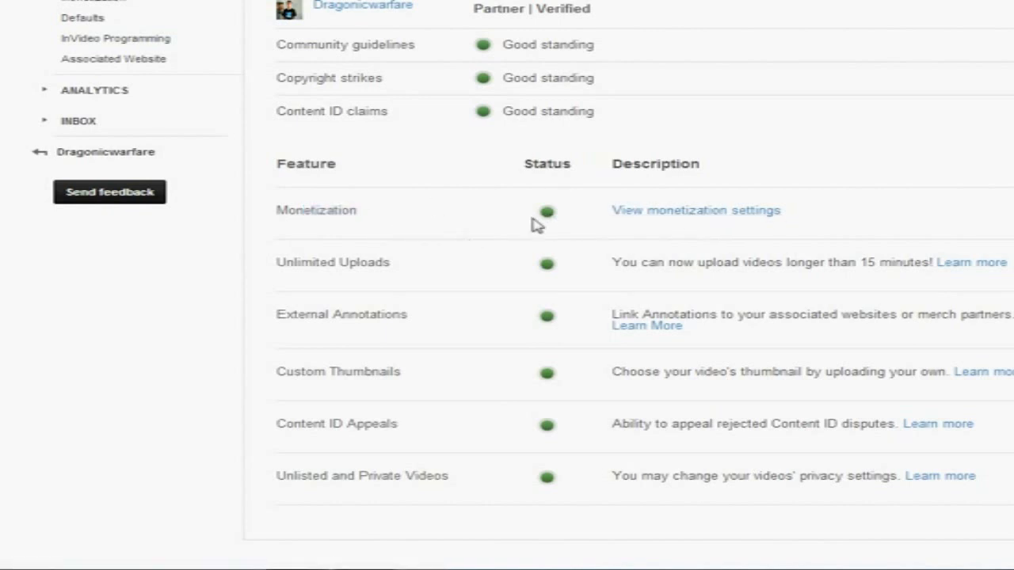
mouse_move(547, 213)
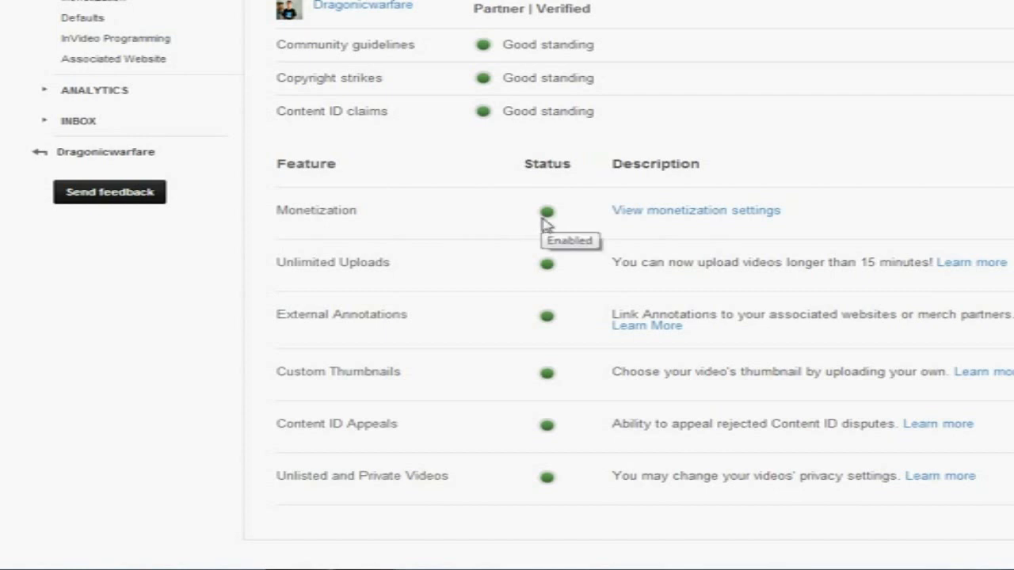
mouse_move(412, 273)
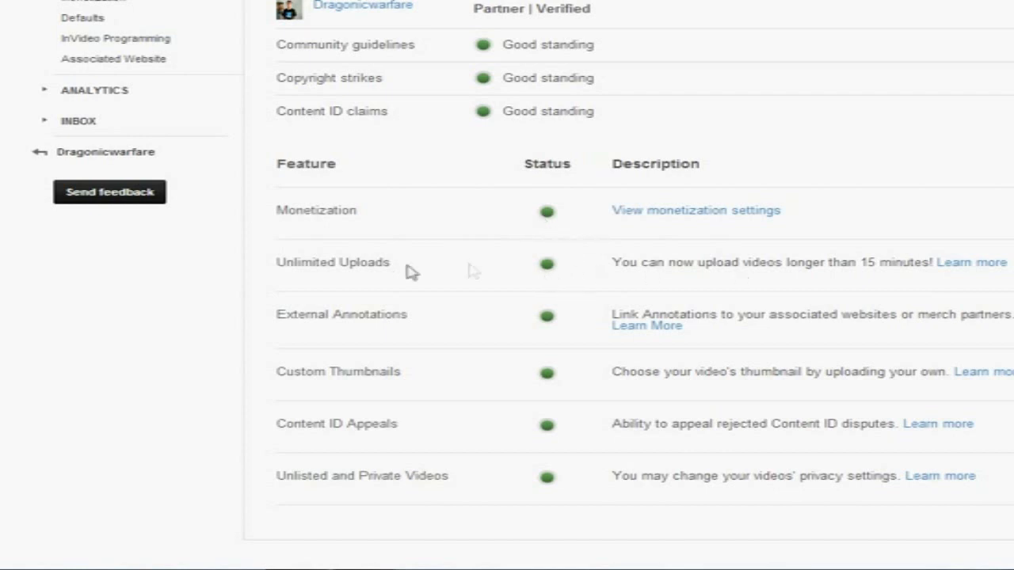
mouse_move(709, 263)
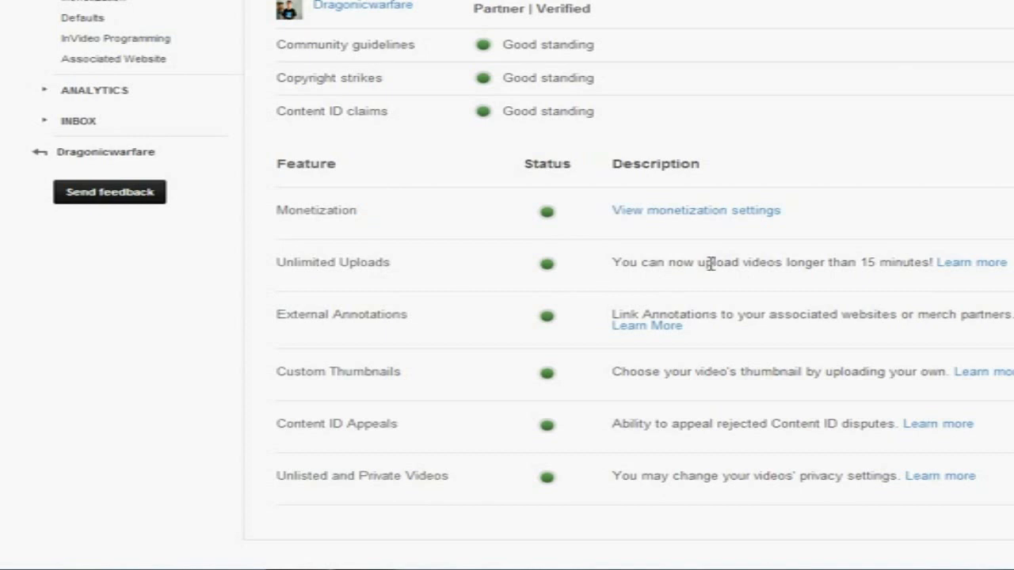
mouse_move(716, 300)
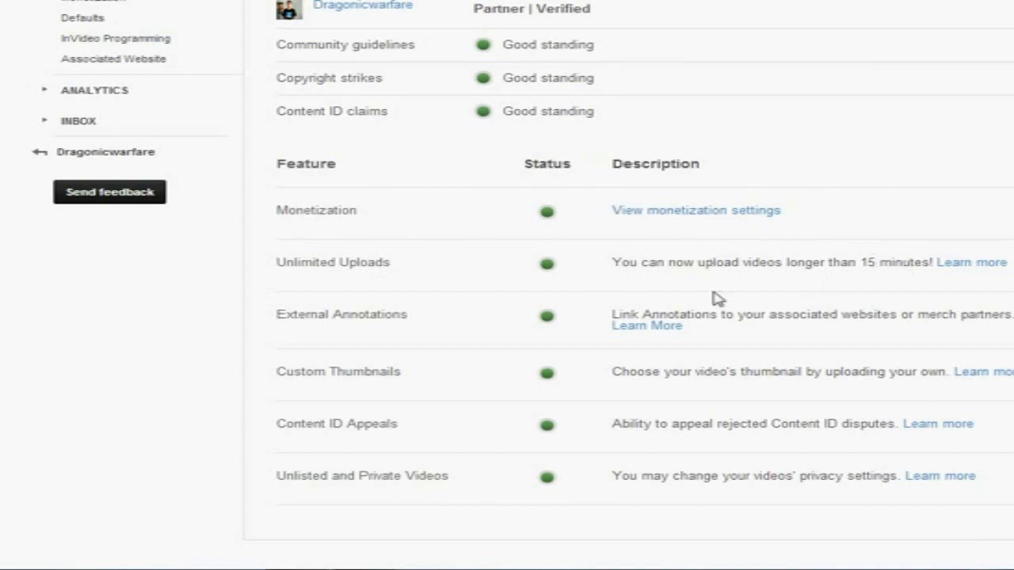
mouse_move(309, 320)
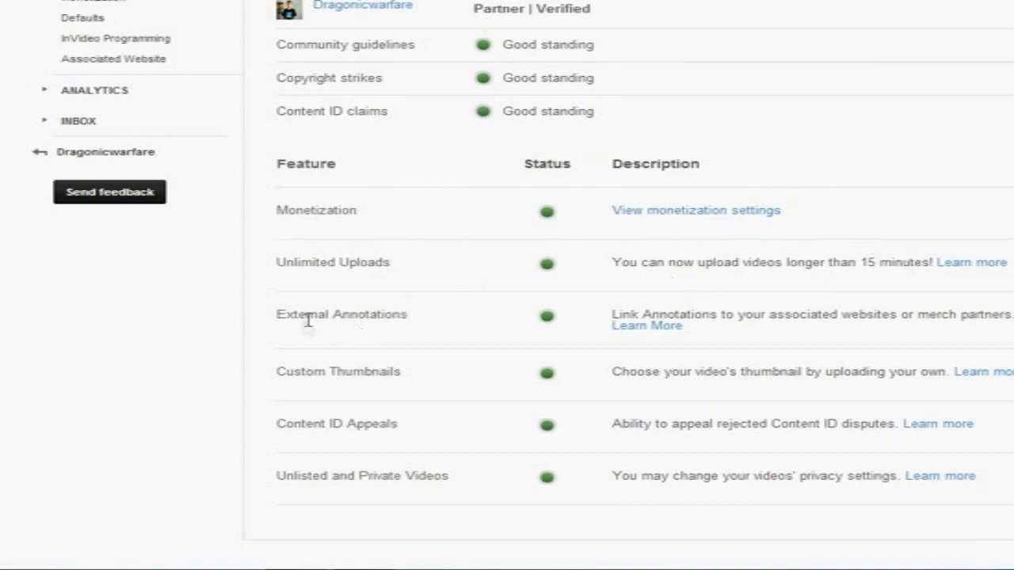
mouse_move(669, 313)
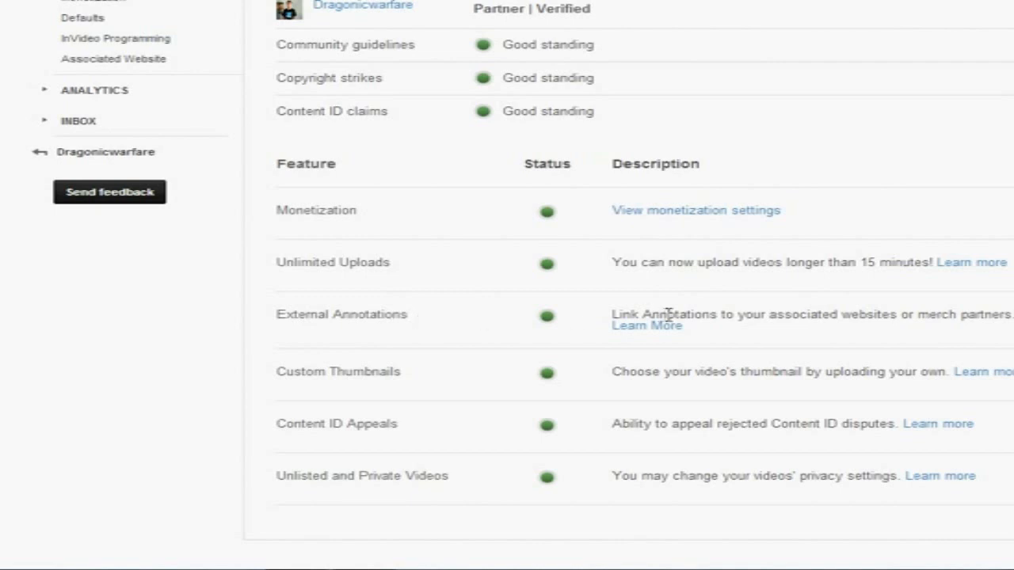
mouse_move(626, 327)
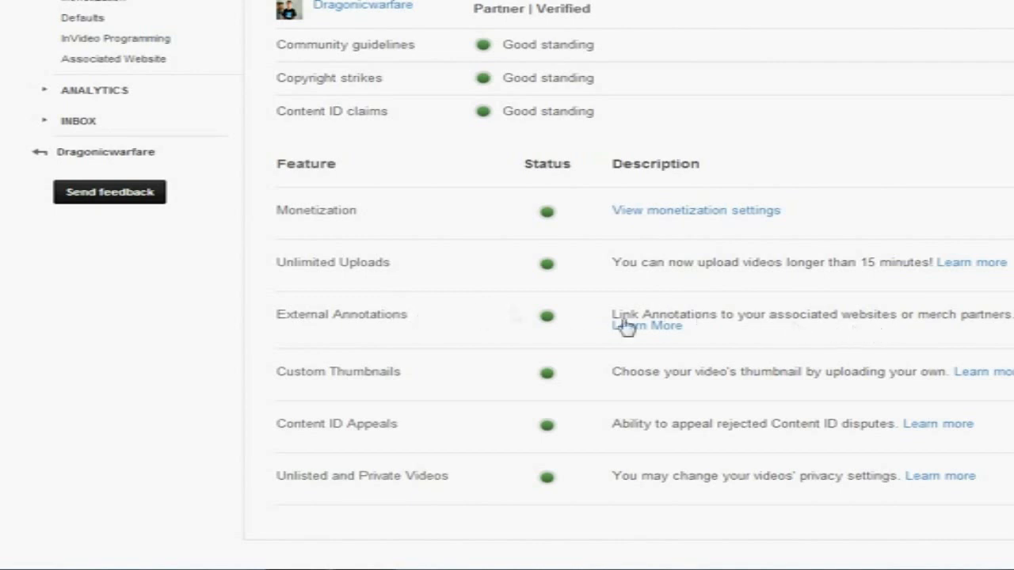
mouse_move(909, 341)
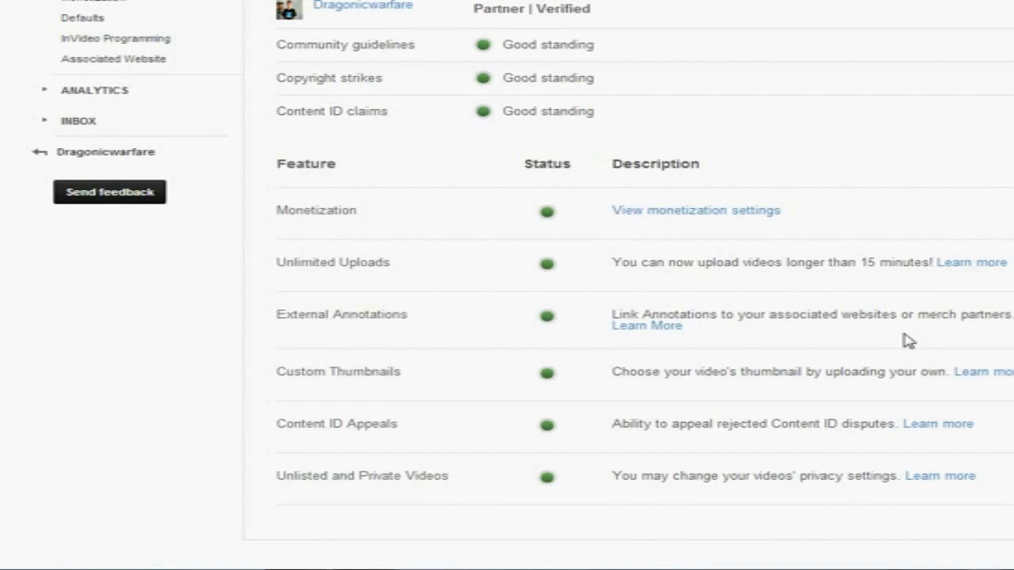
mouse_move(404, 376)
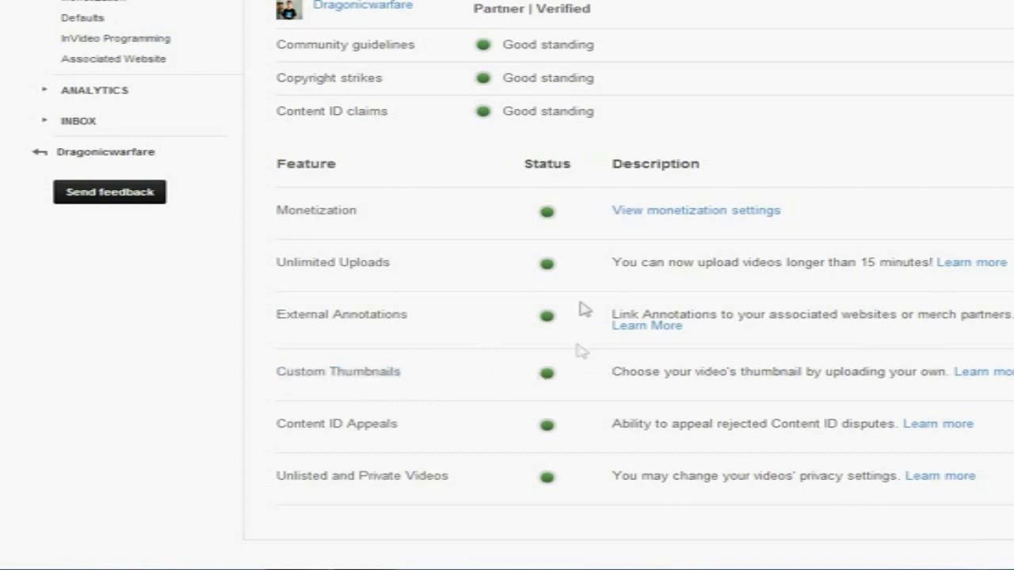
mouse_move(284, 209)
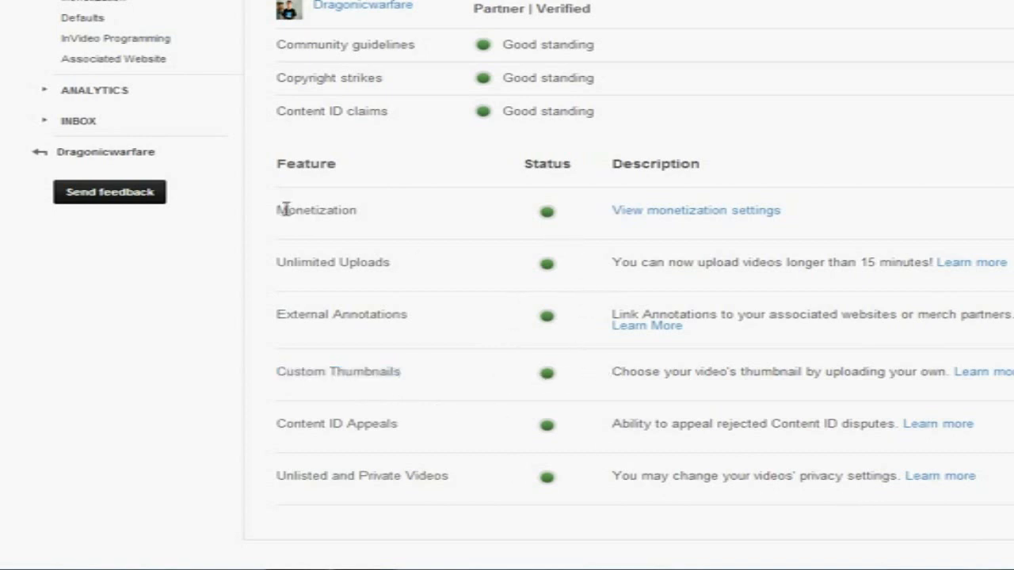
mouse_move(571, 222)
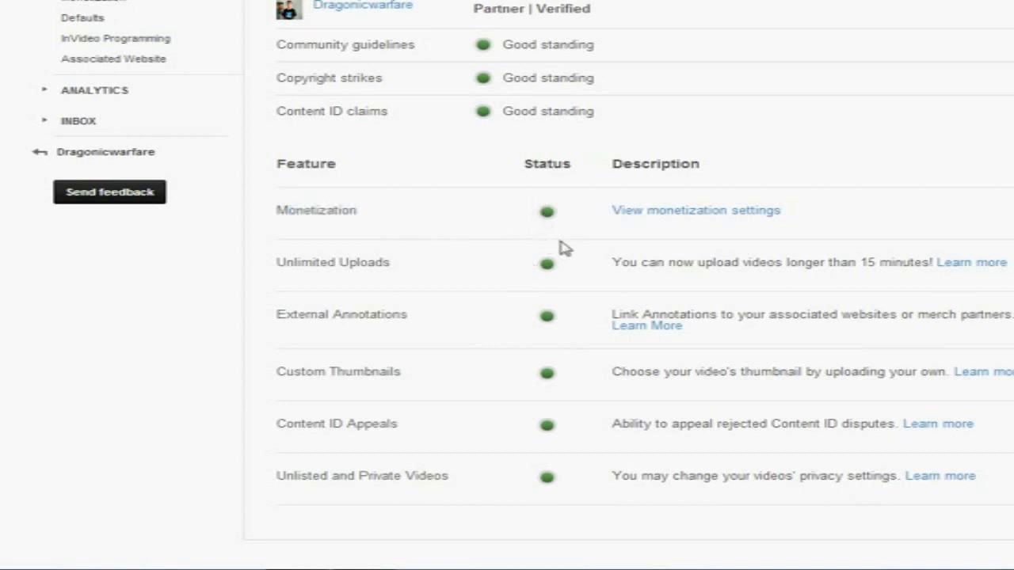
mouse_move(574, 295)
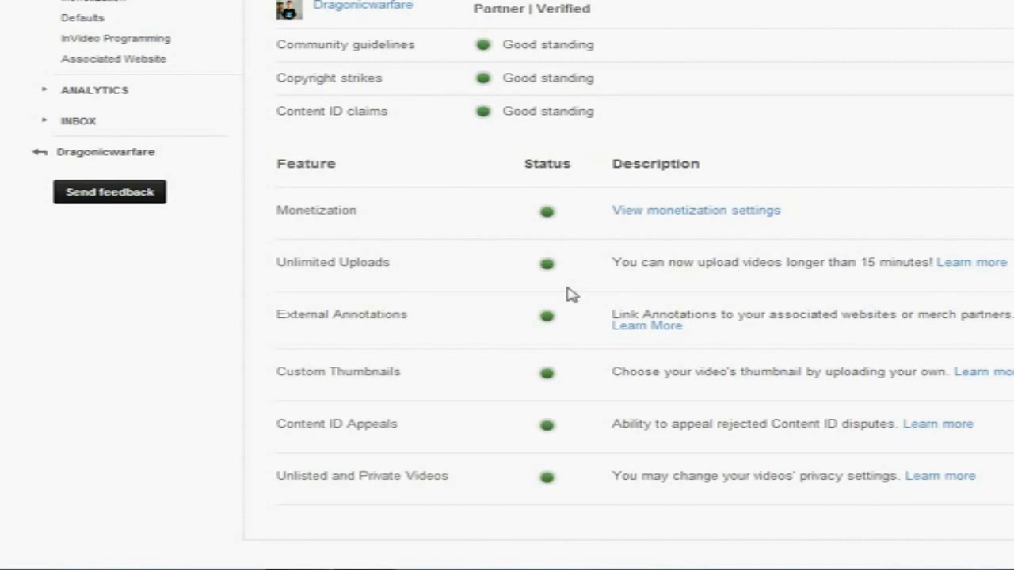
mouse_move(411, 431)
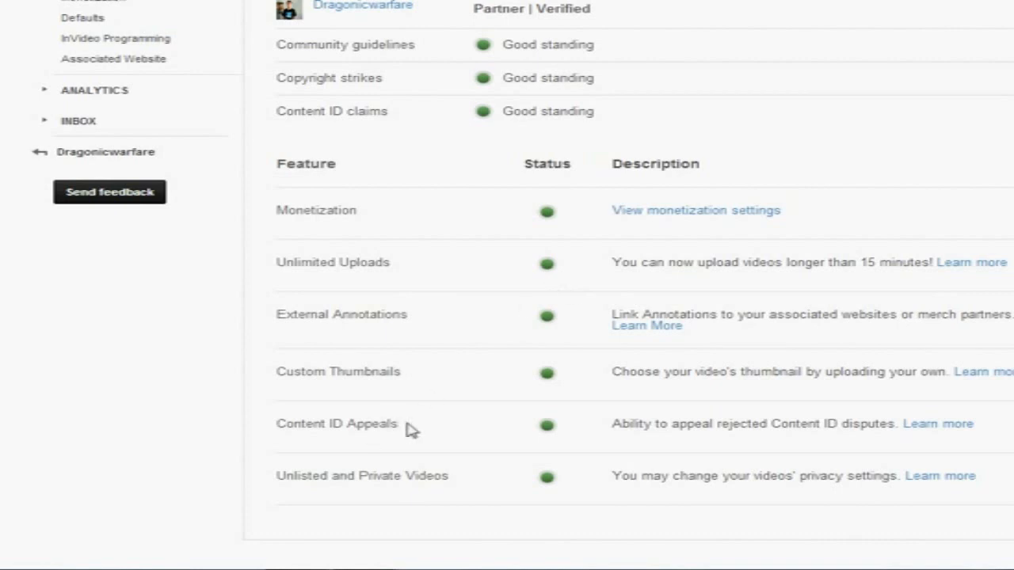
left_click_drag(612, 425, 839, 425)
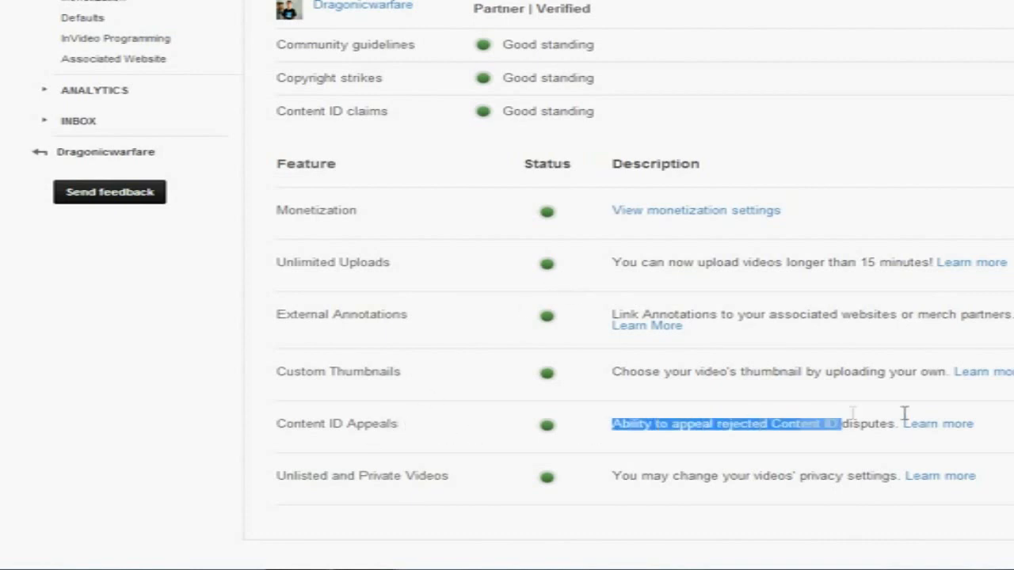
left_click(637, 440)
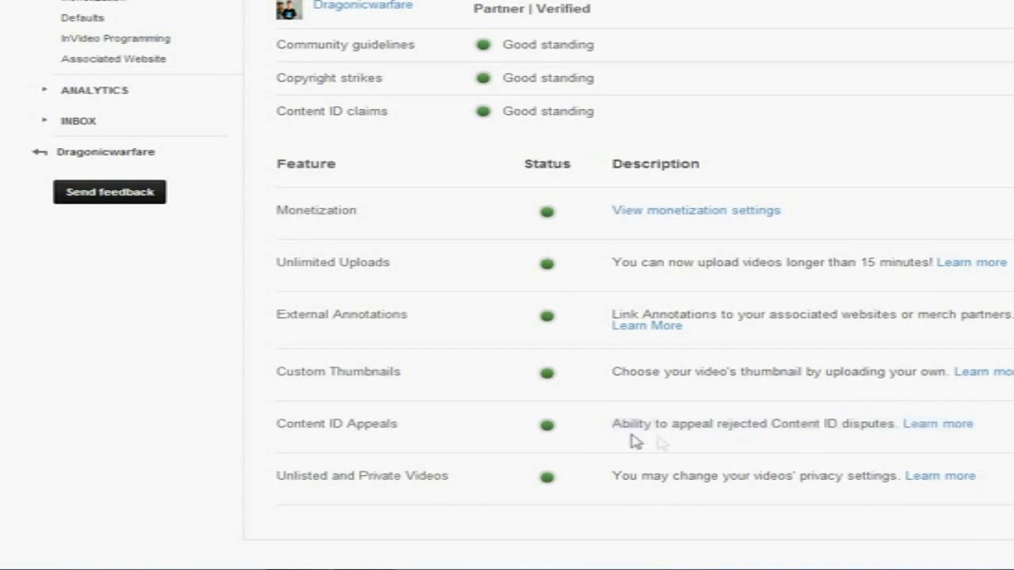
mouse_move(721, 424)
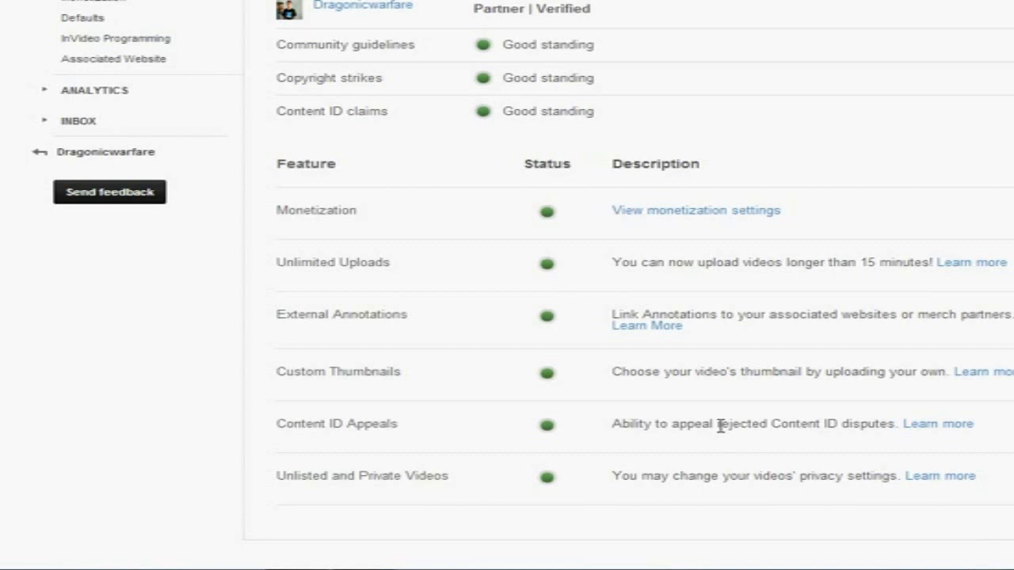
mouse_move(618, 426)
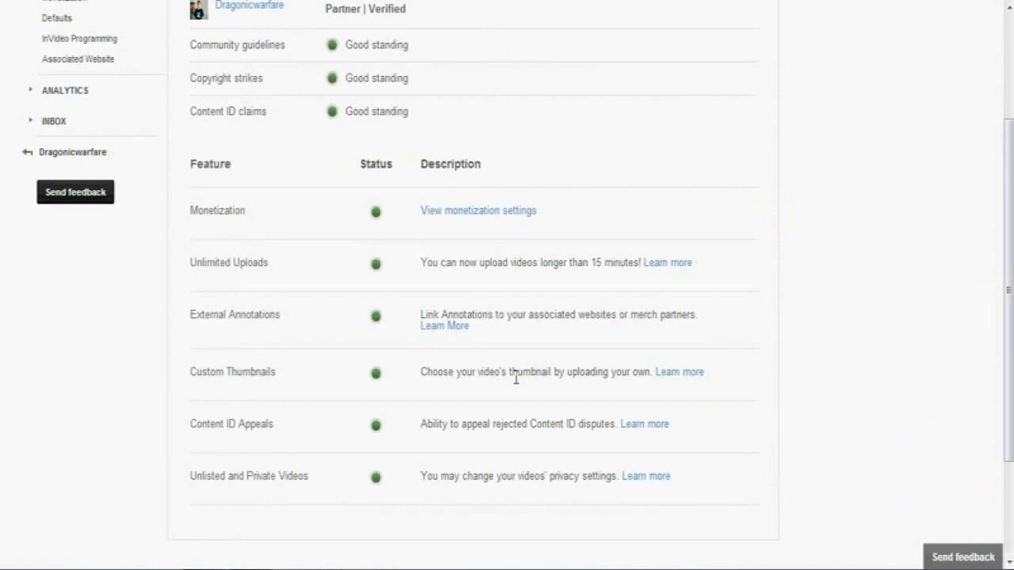
mouse_move(344, 339)
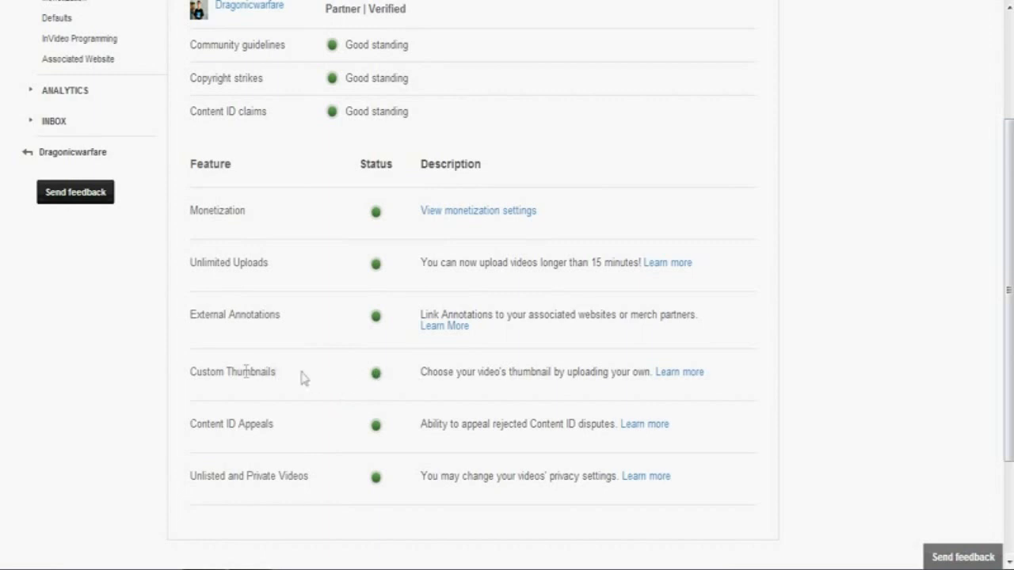
mouse_move(414, 377)
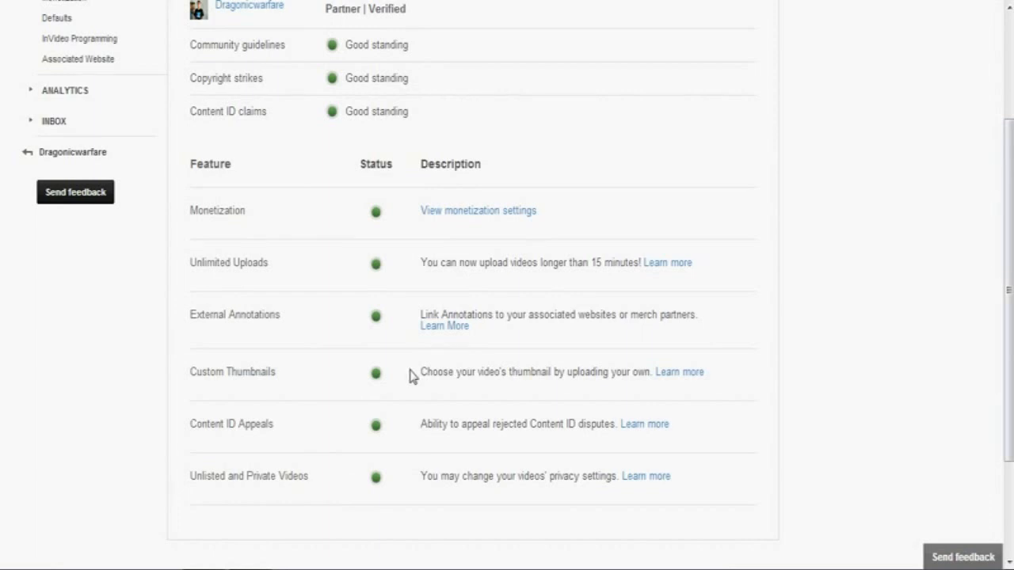
mouse_move(374, 374)
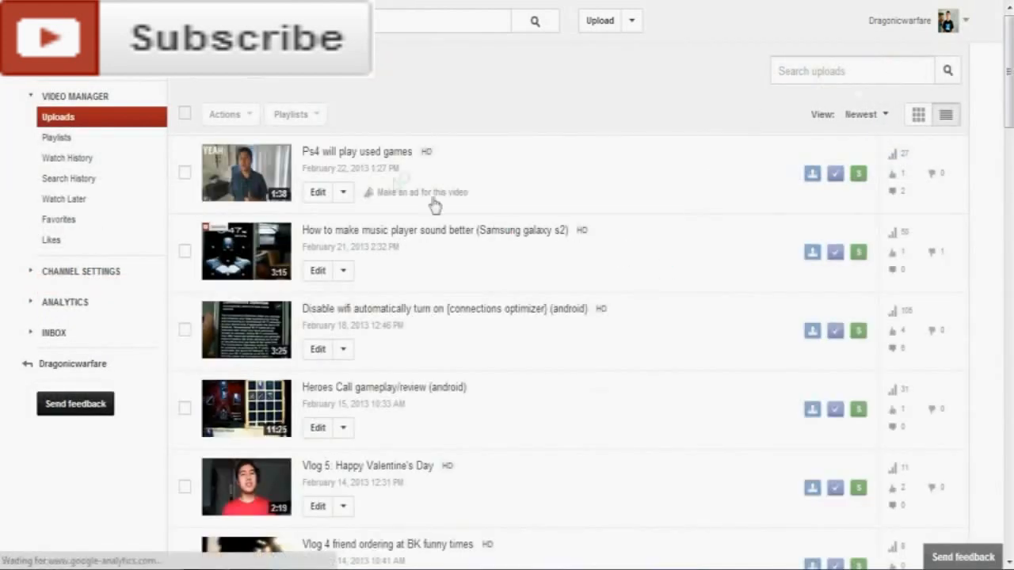
mouse_move(356, 152)
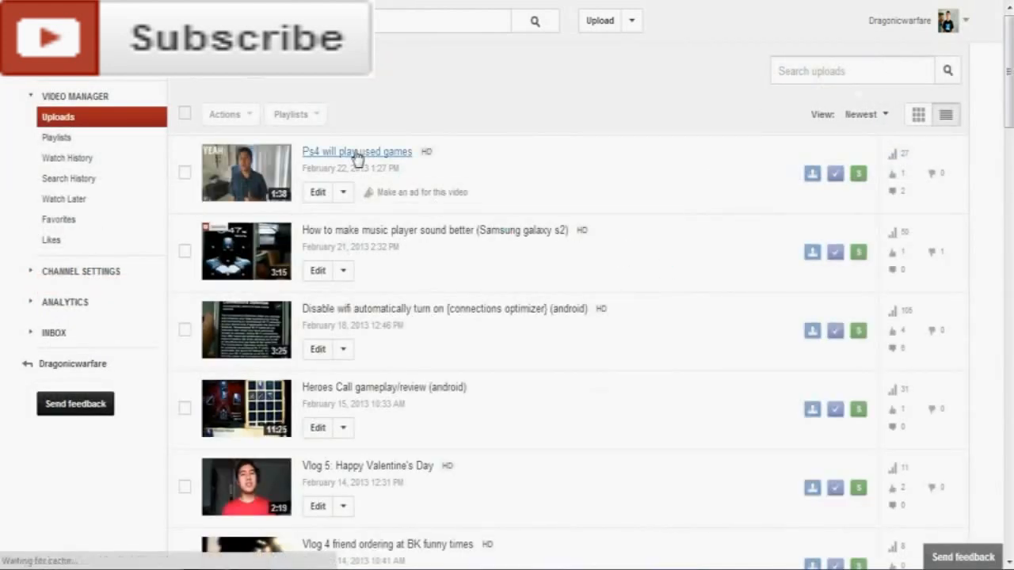
Step: Reach the Info & Settings editor for 'Ps4 will play used games' with its Custom thumbnail button
left_click(357, 153)
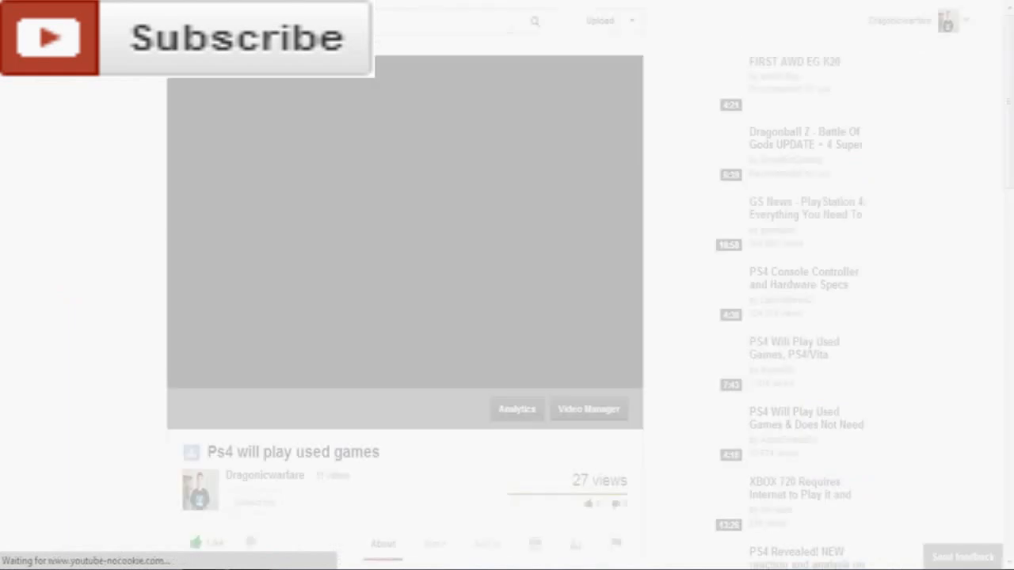
left_click(589, 409)
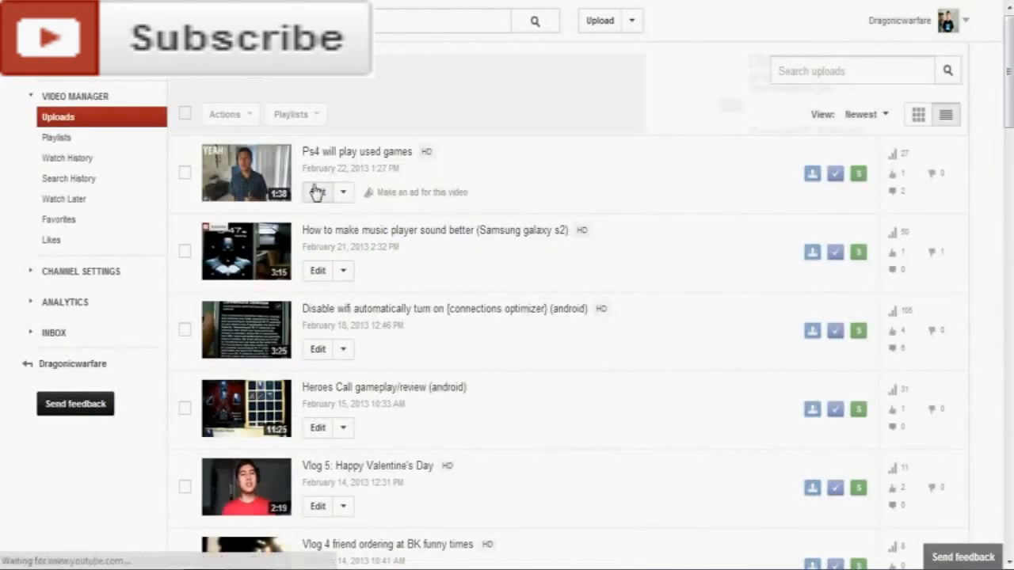
left_click(317, 191)
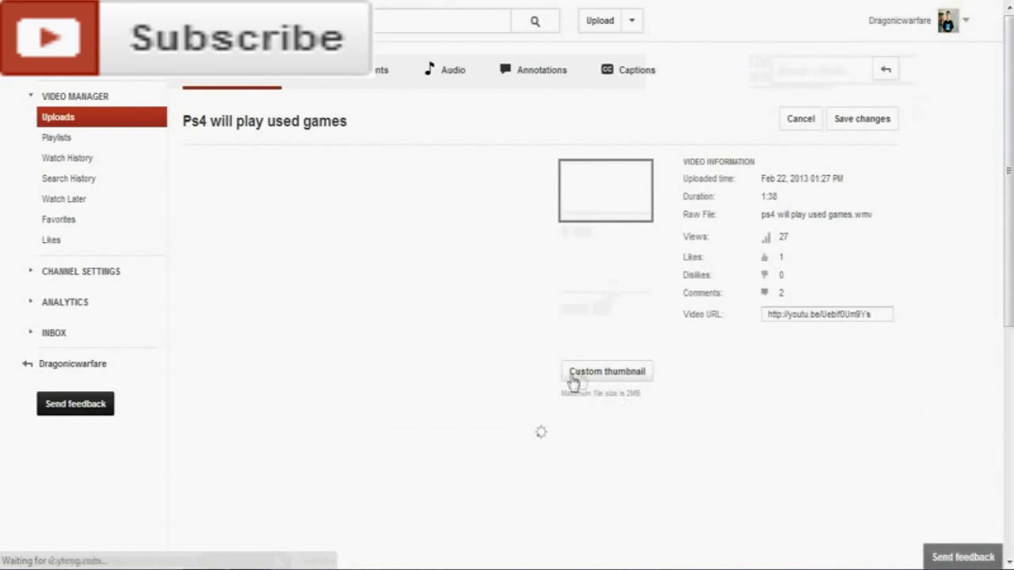